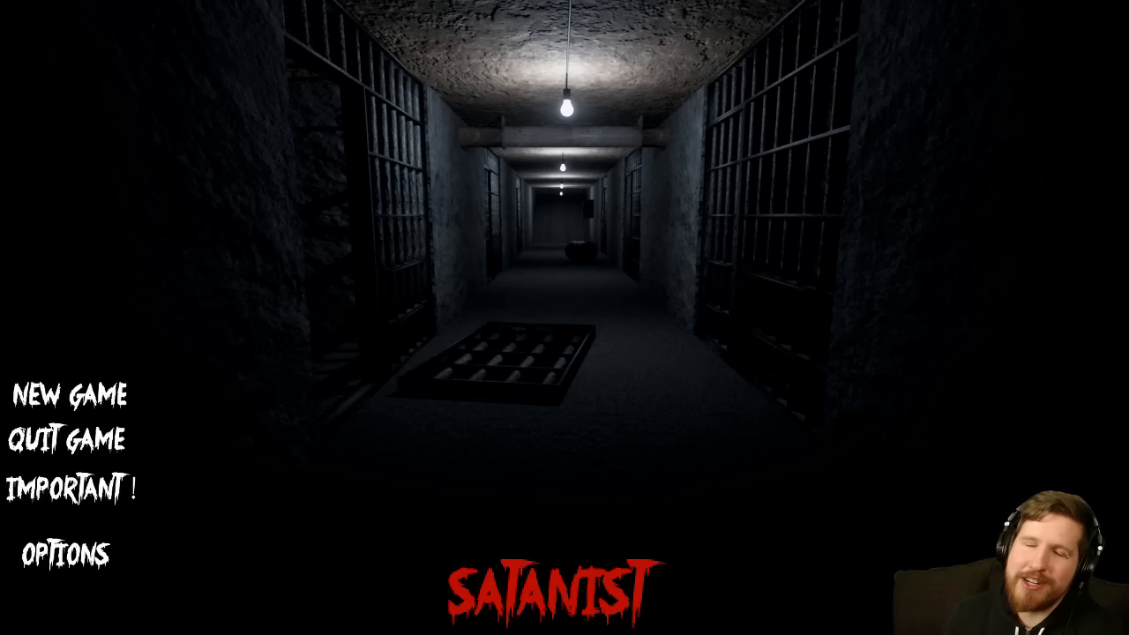
click(74, 490)
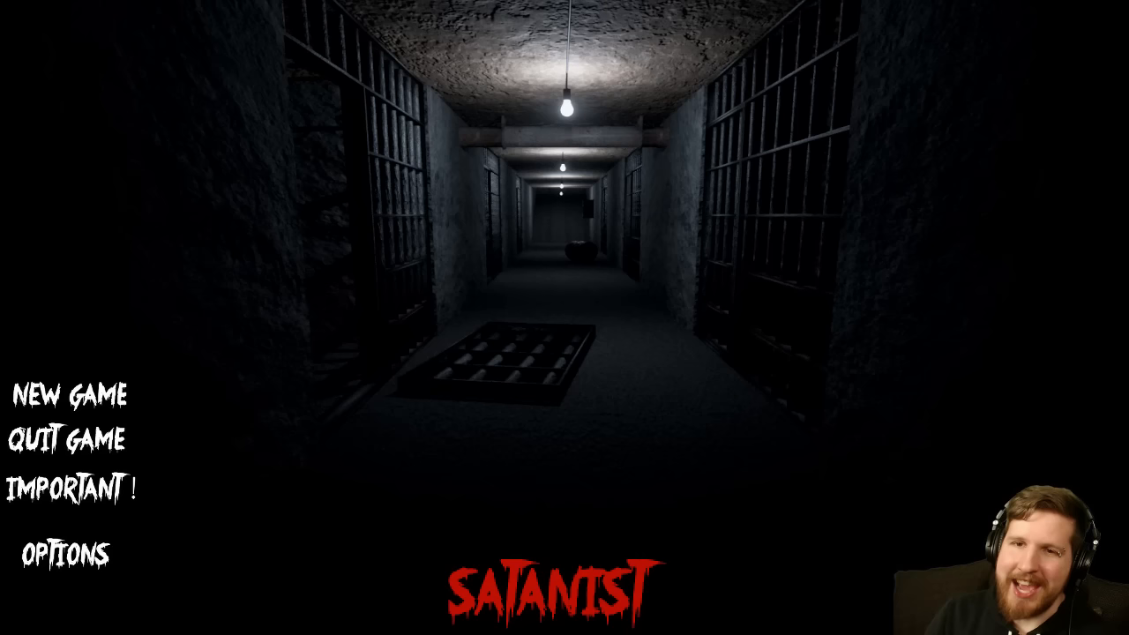
click(70, 490)
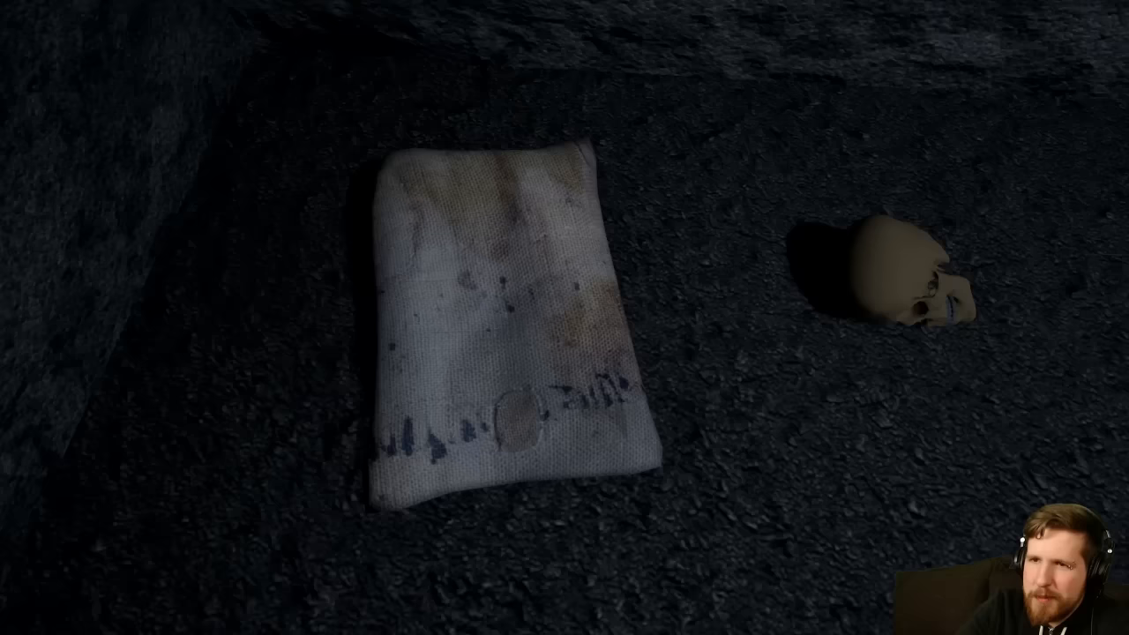
mouse_move(564, 318)
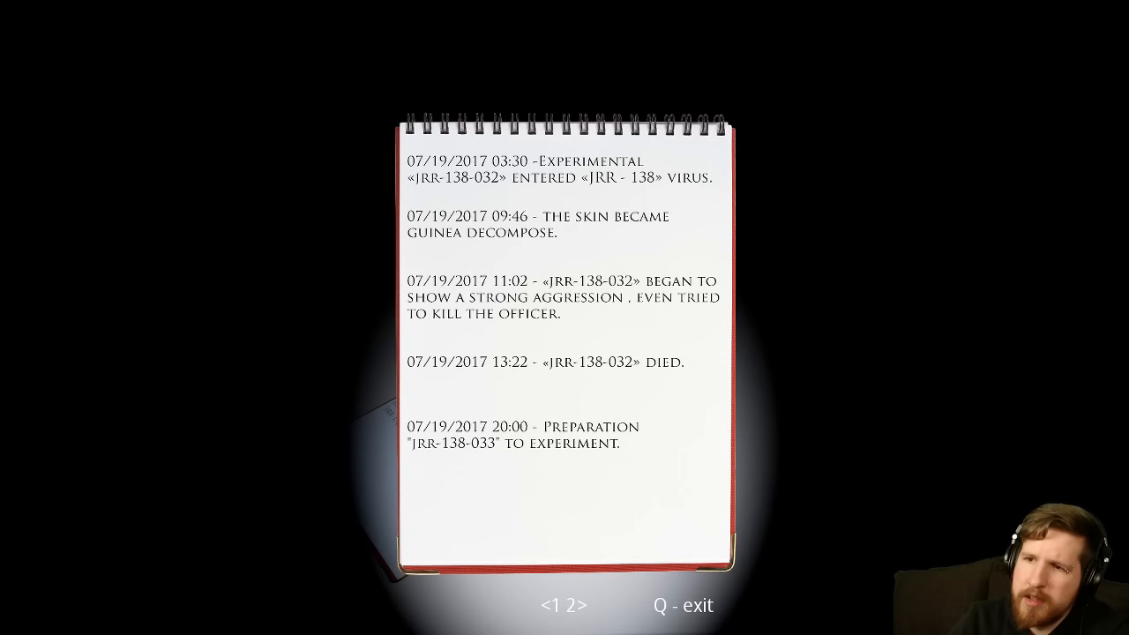
click(573, 607)
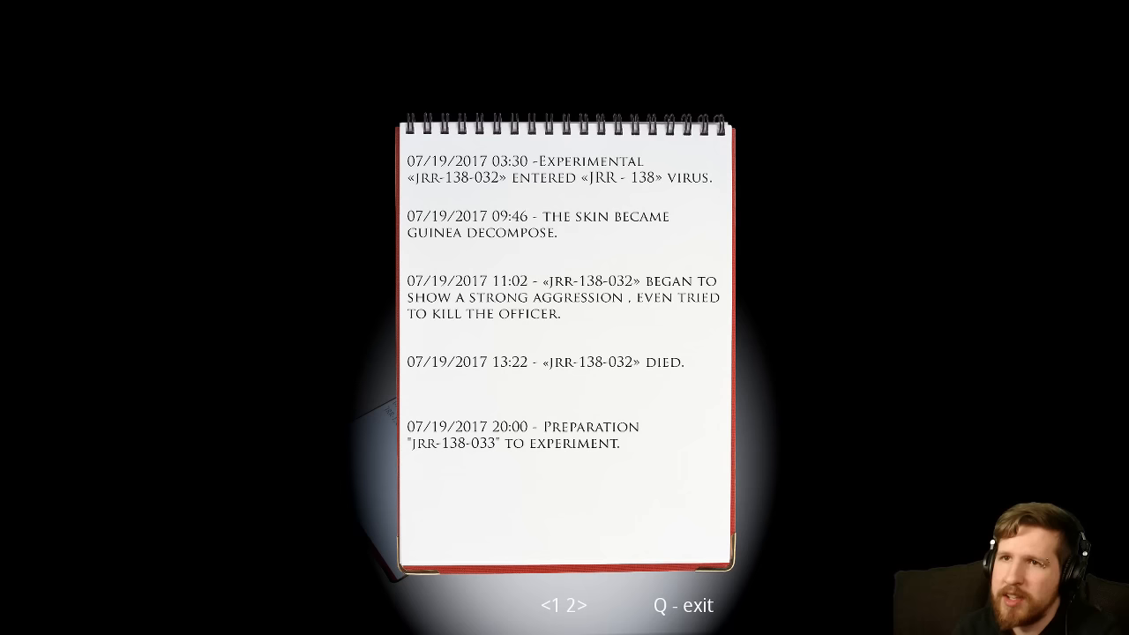
click(576, 606)
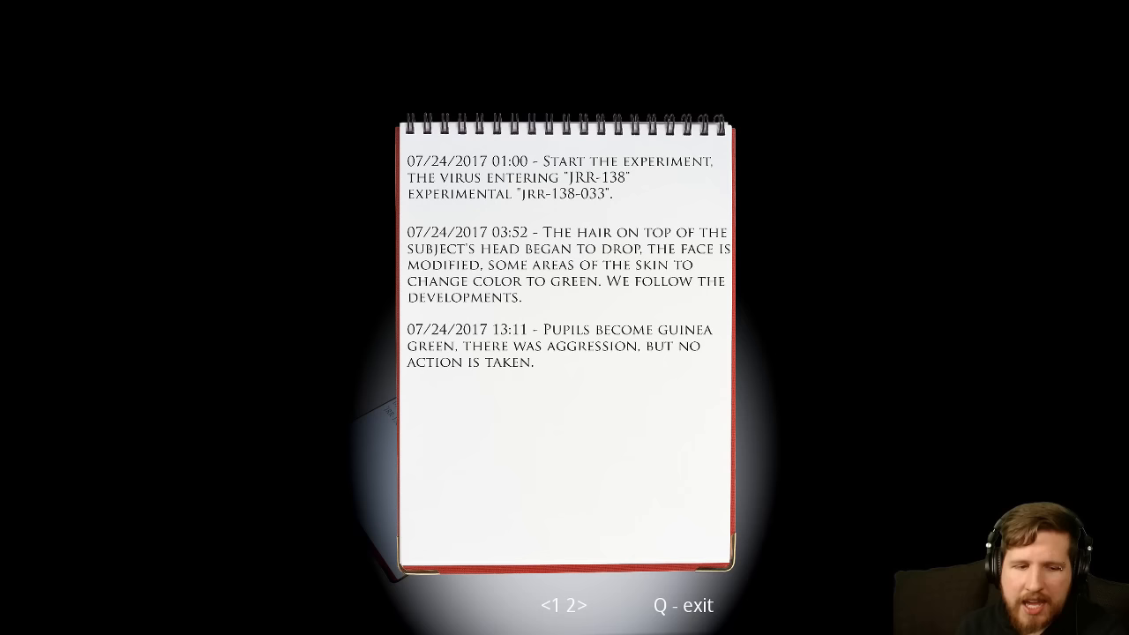
key(q)
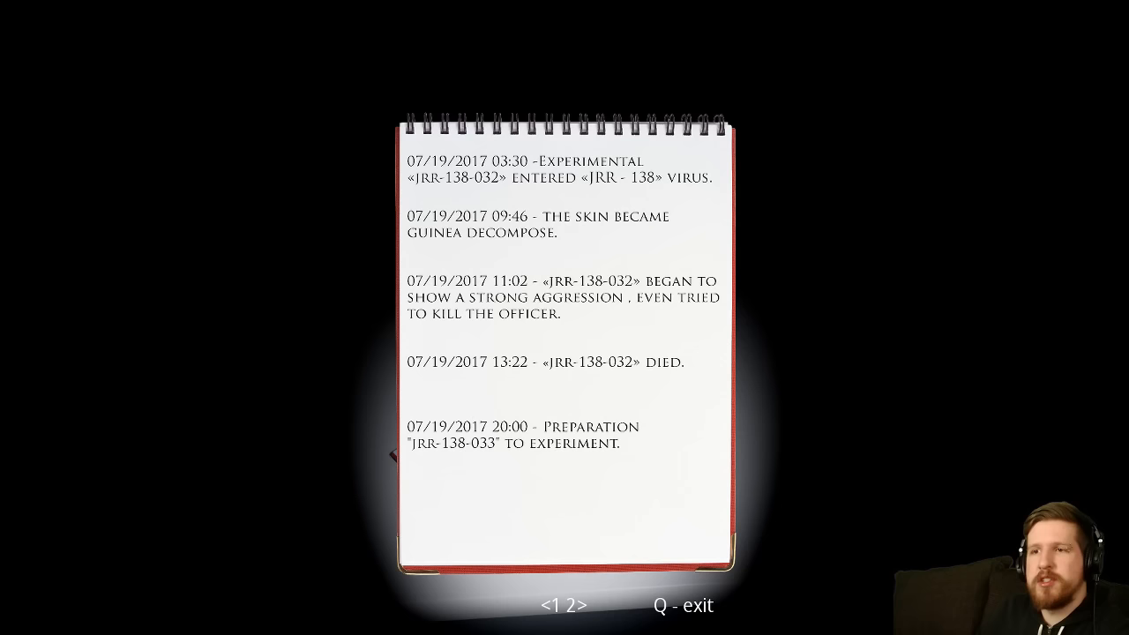
click(582, 606)
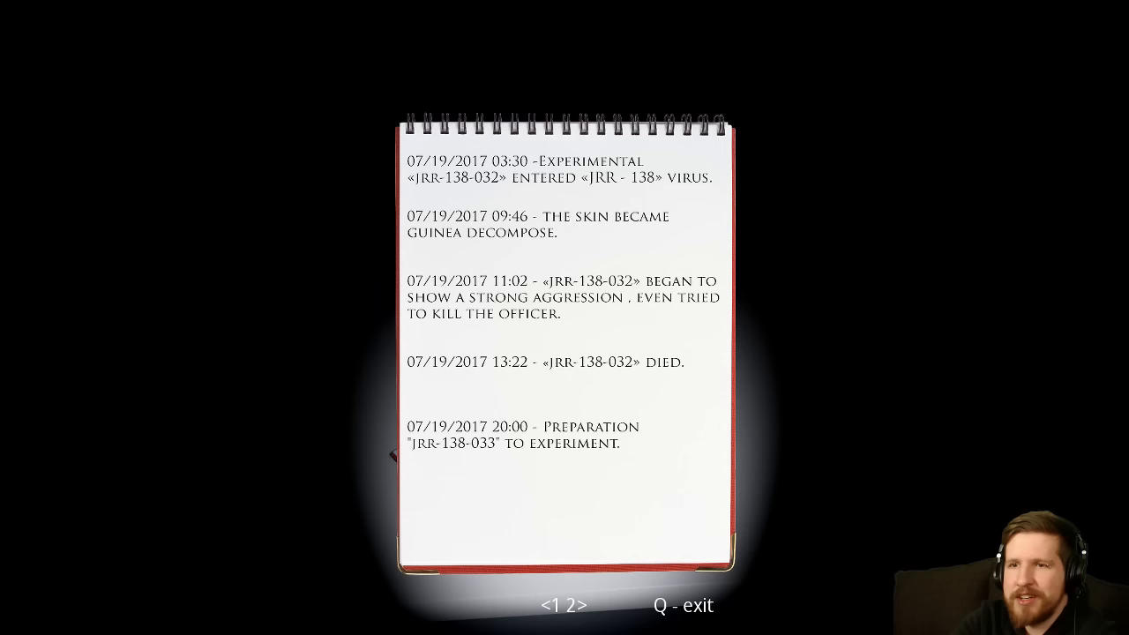
key(q)
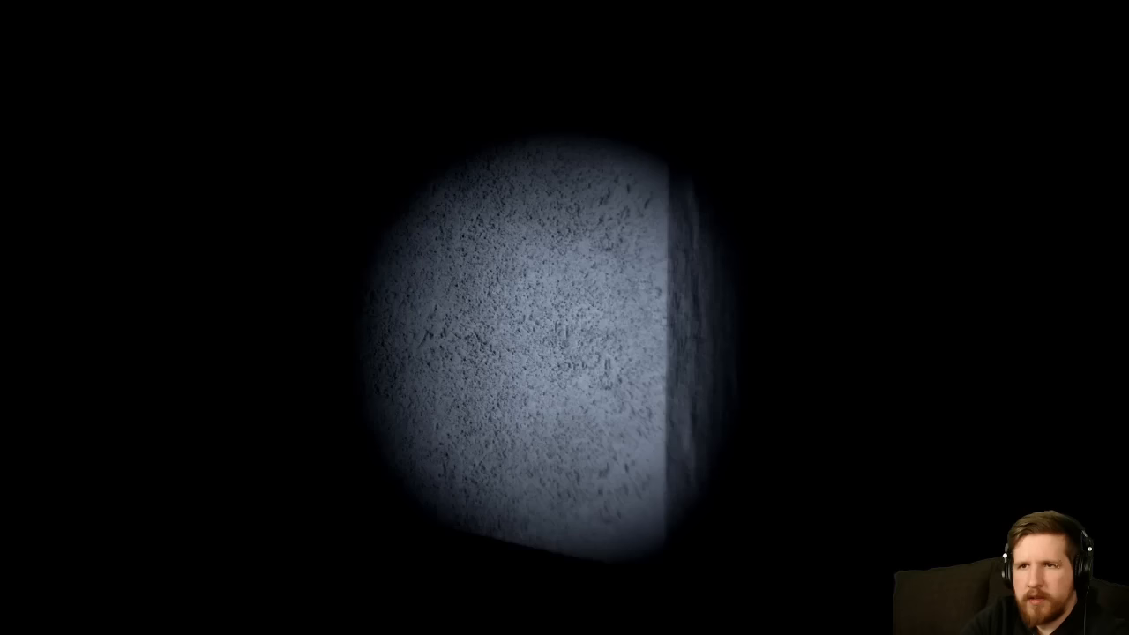